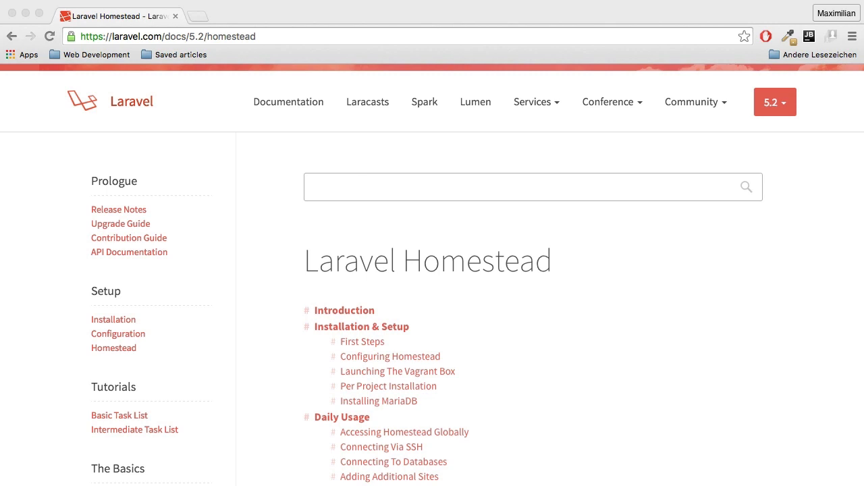
mouse_move(491, 124)
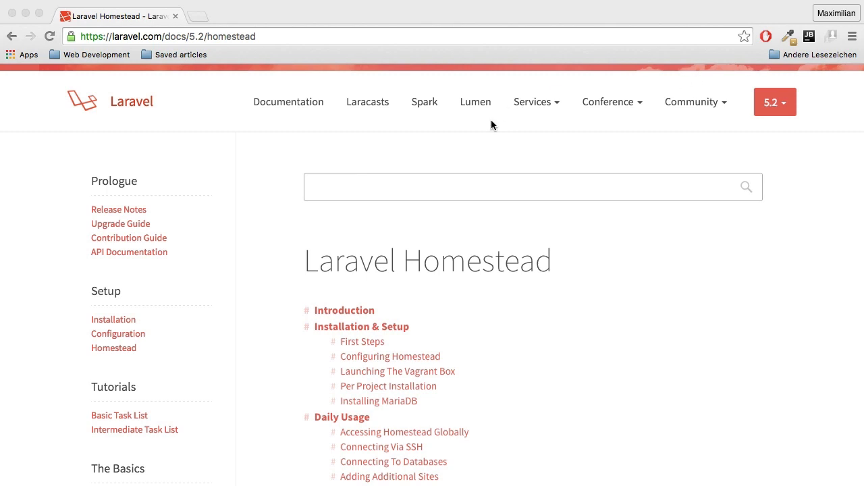
scroll(down, 3)
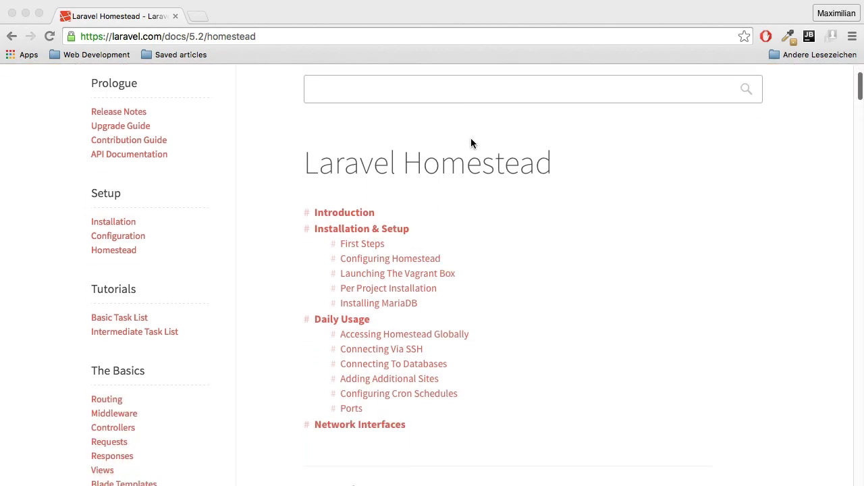
scroll(down, 3)
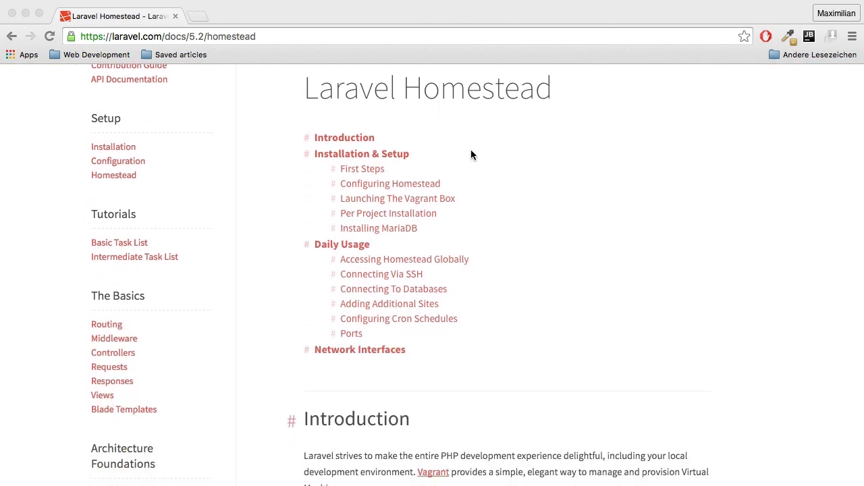
scroll(down, 3)
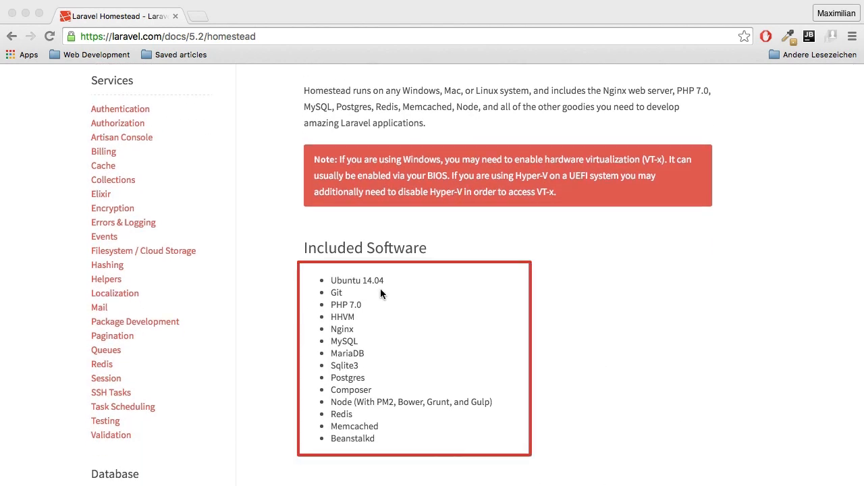
scroll(down, 3)
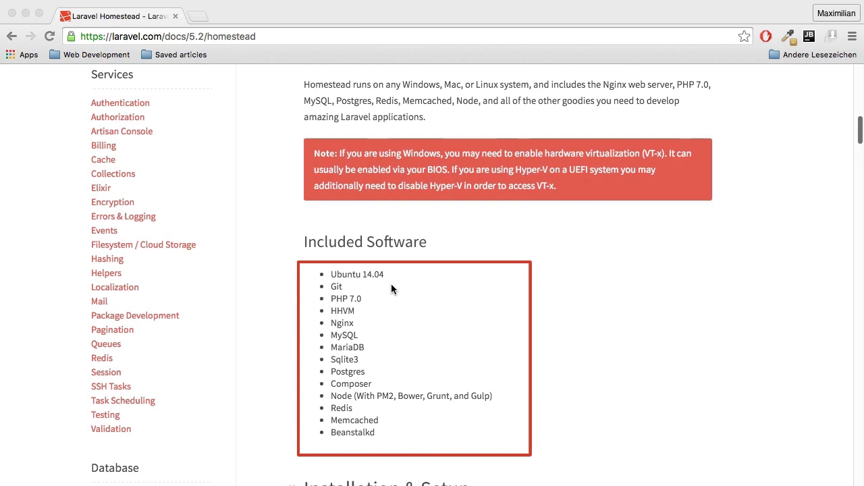
scroll(down, 3)
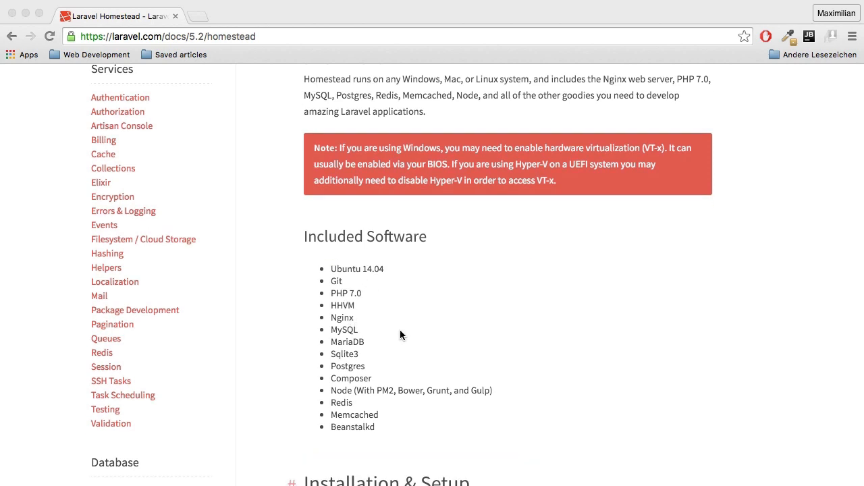
mouse_move(533, 305)
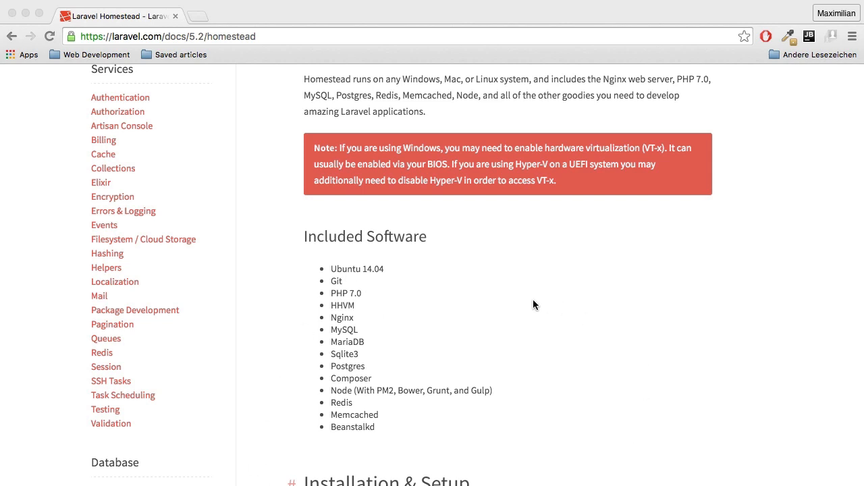
mouse_move(548, 325)
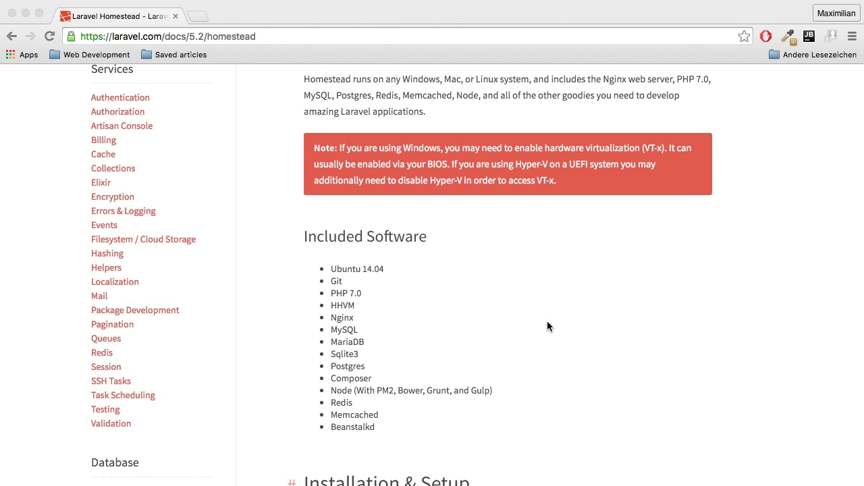
mouse_move(529, 343)
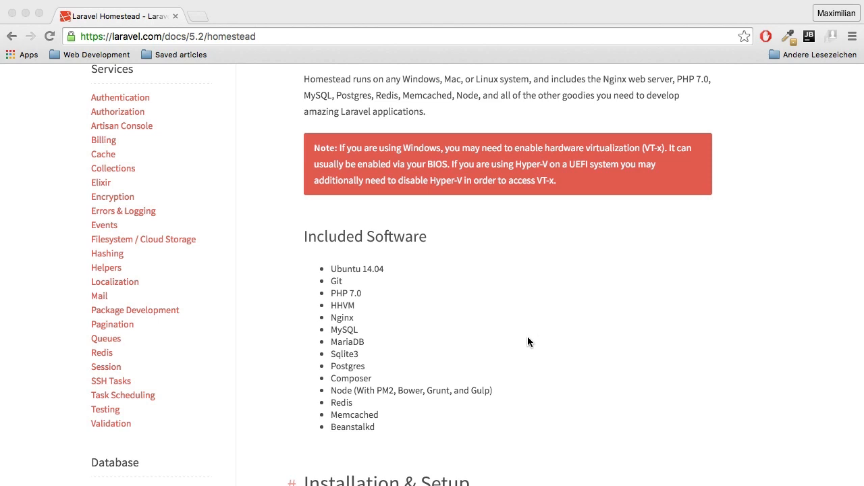